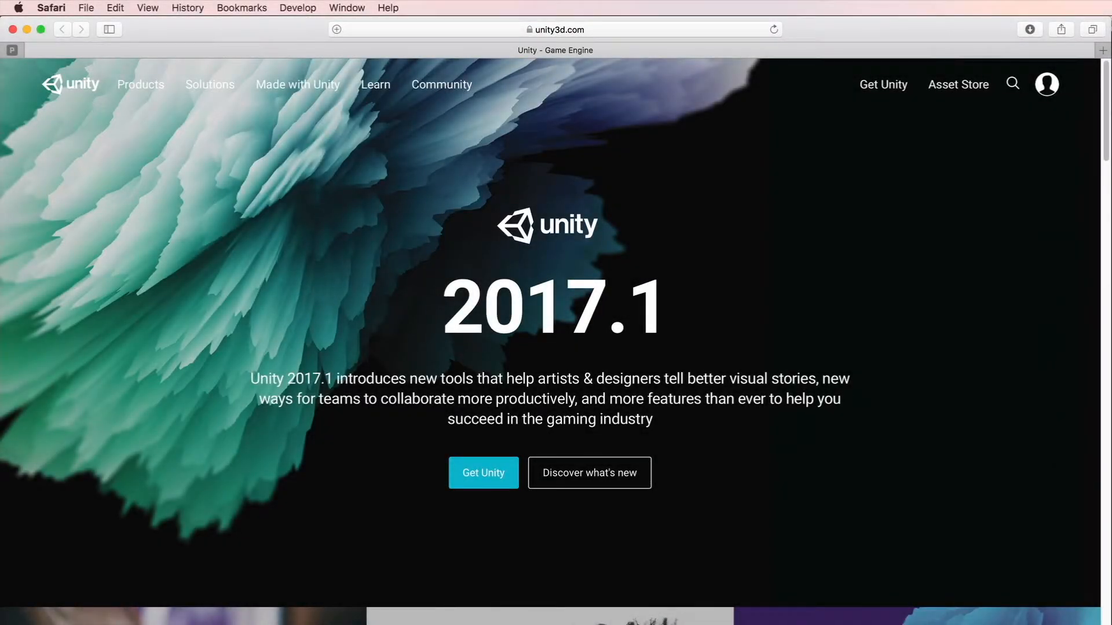
mouse_move(324, 386)
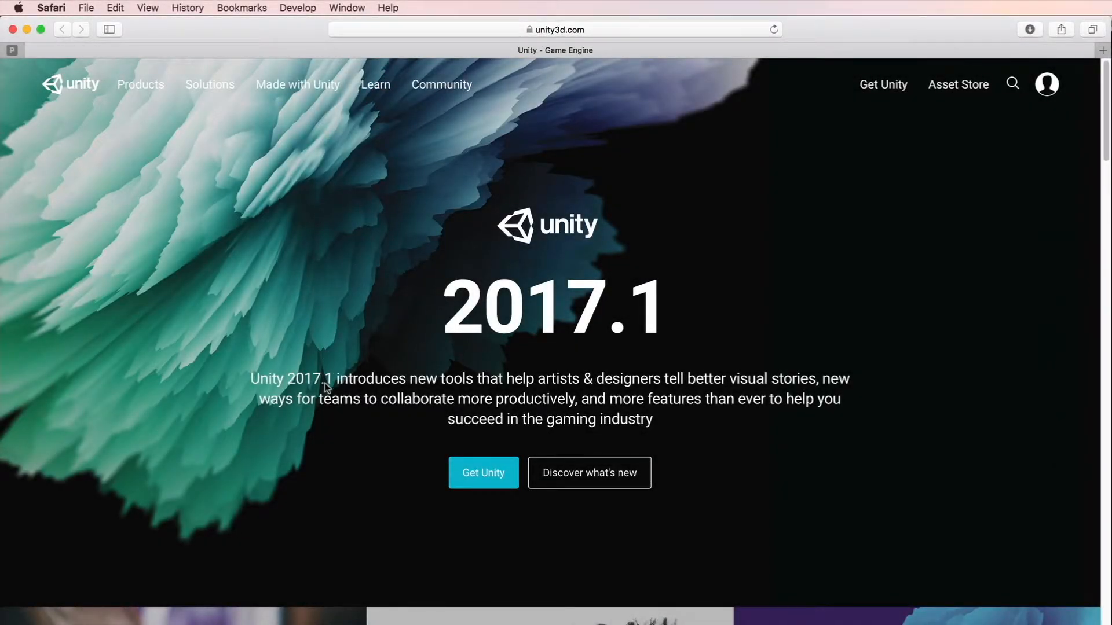
Choose the free Personal plan from Get Unity and reach its Download Installer button
click(483, 473)
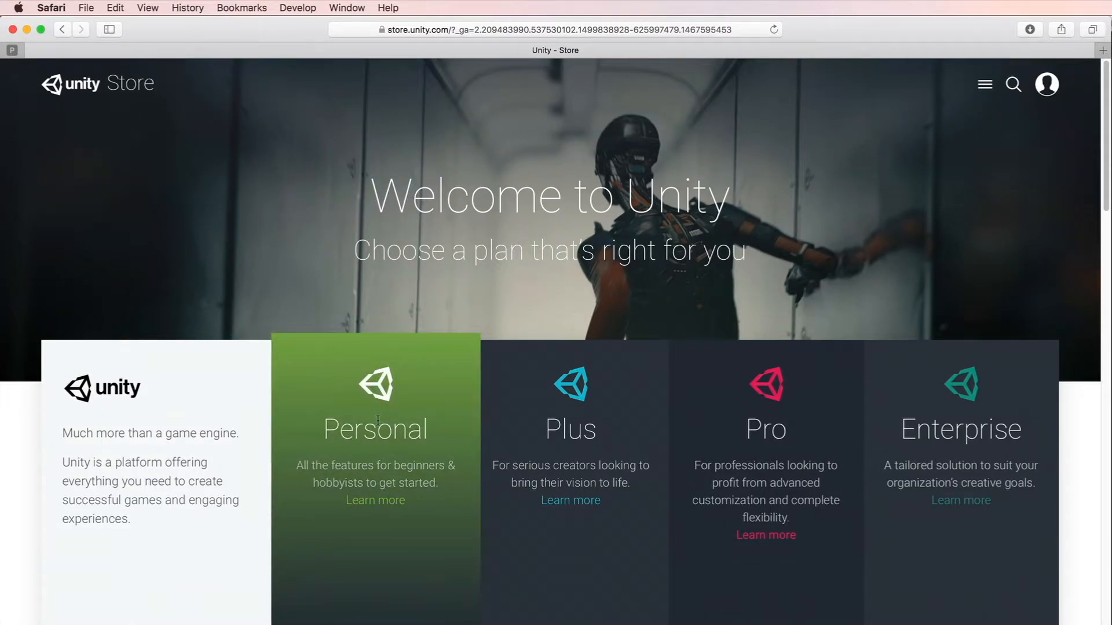
scroll(down, 3)
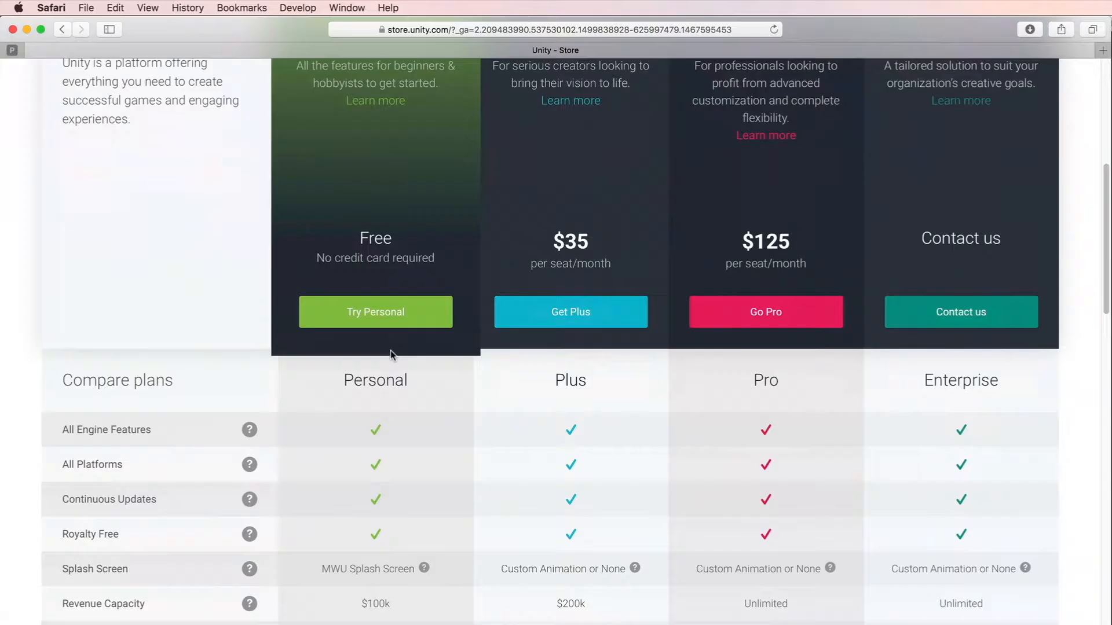
mouse_move(391, 384)
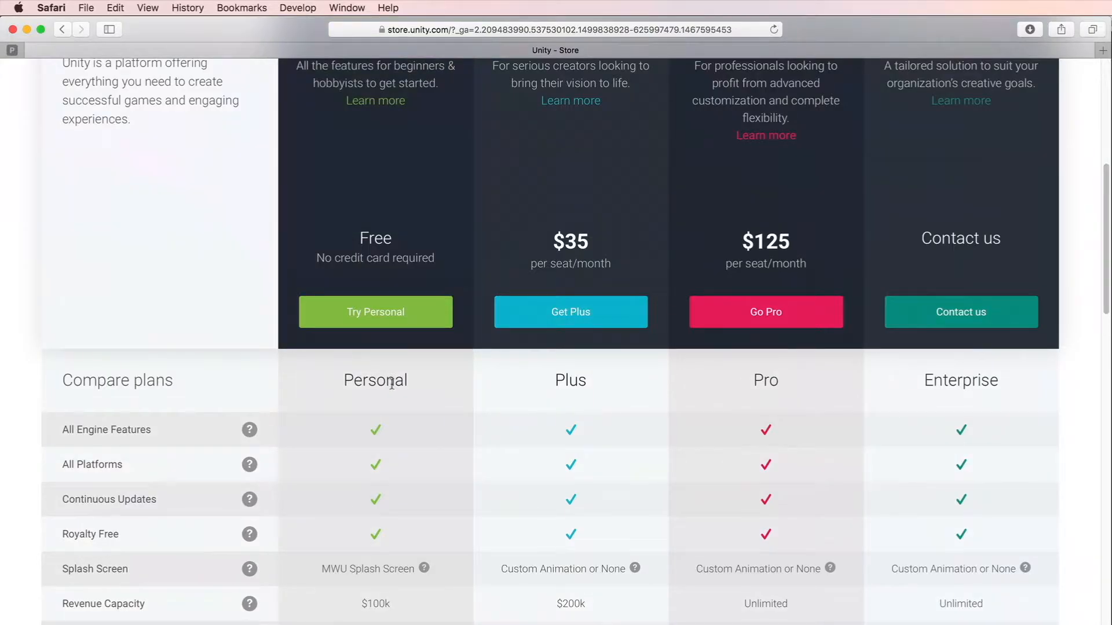
scroll(down, 3)
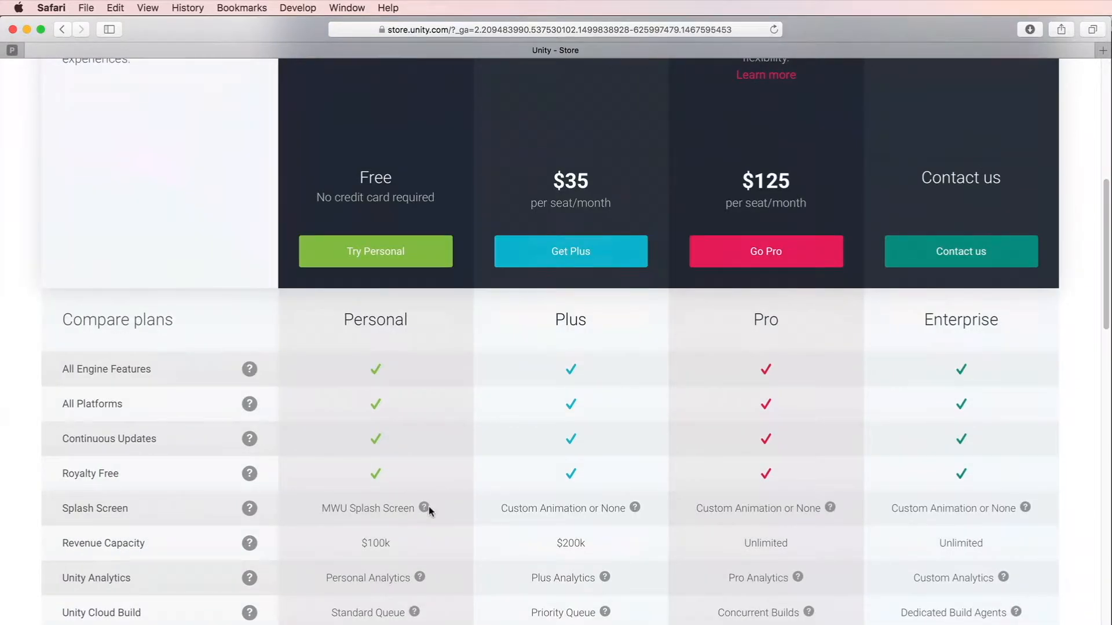
mouse_move(425, 508)
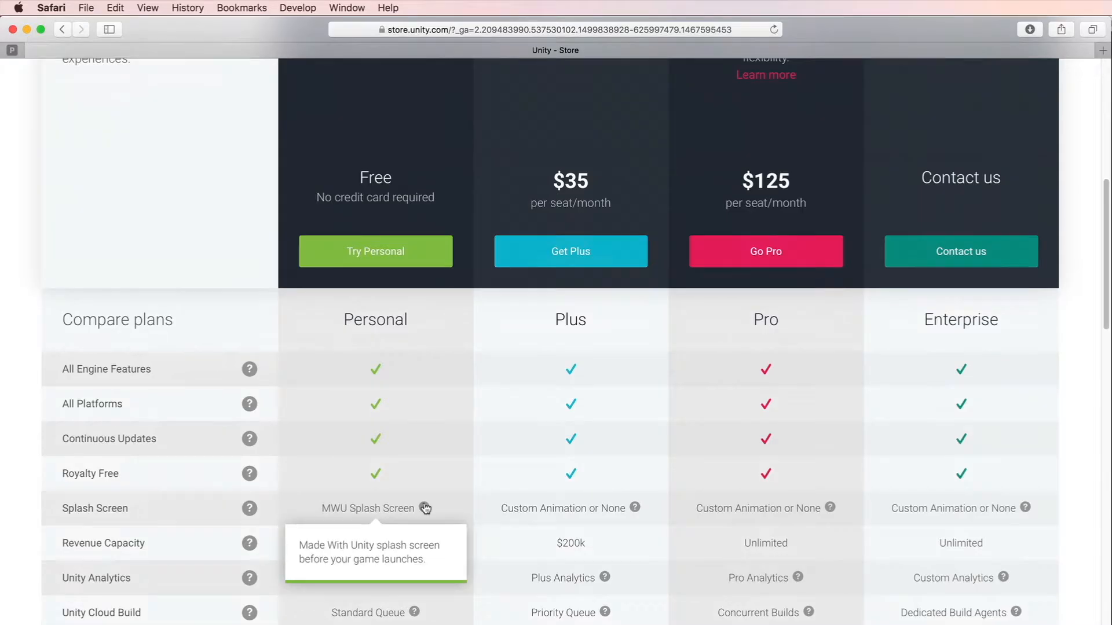
scroll(up, 3)
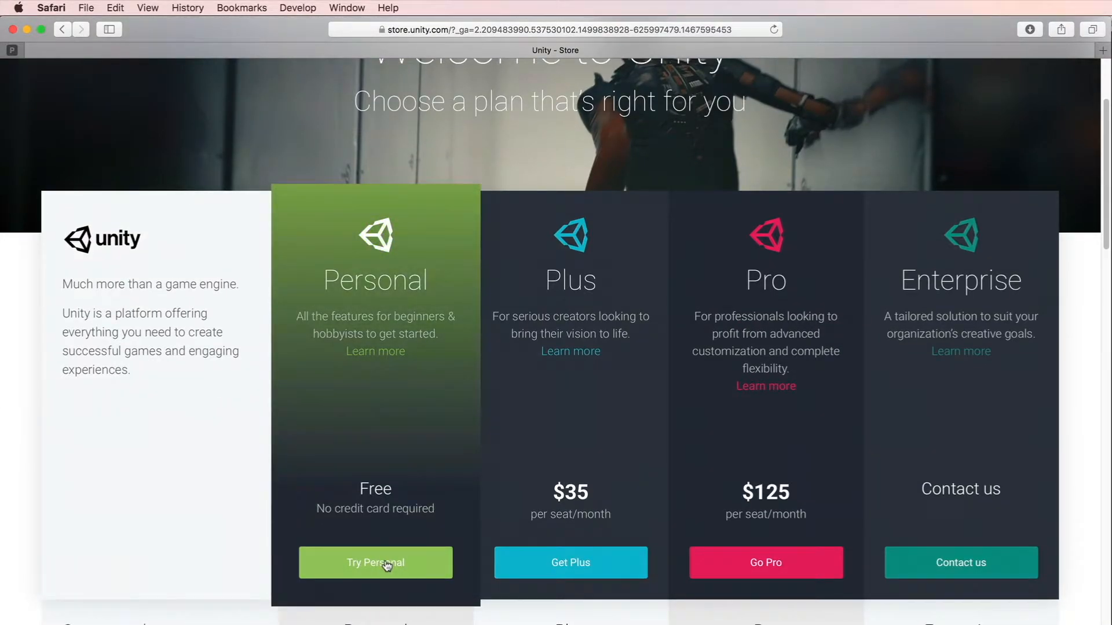
click(376, 563)
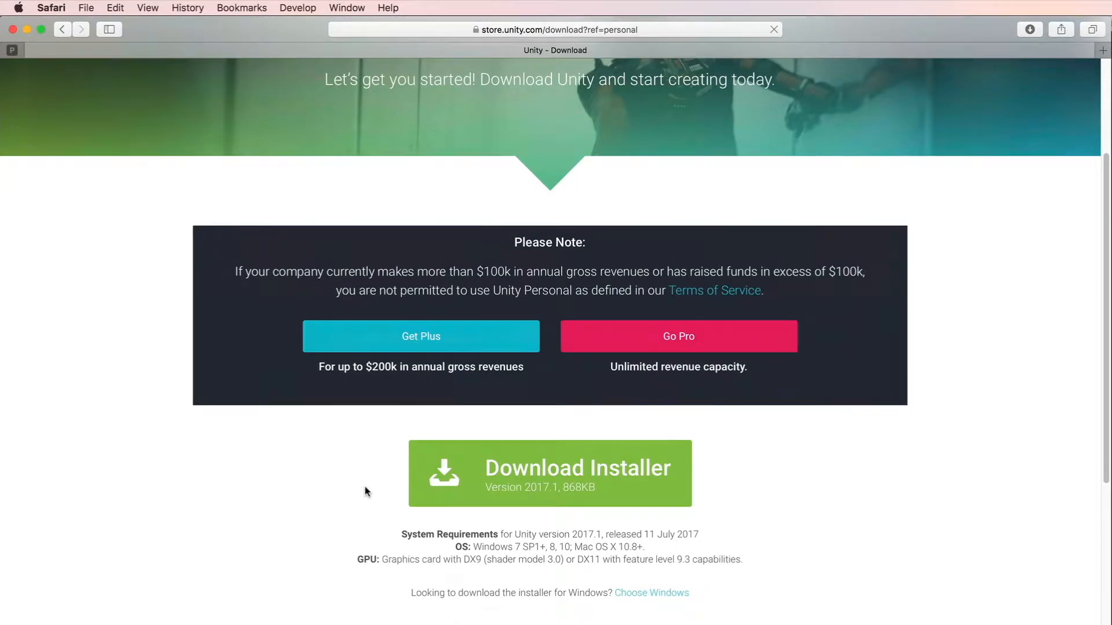
scroll(down, 3)
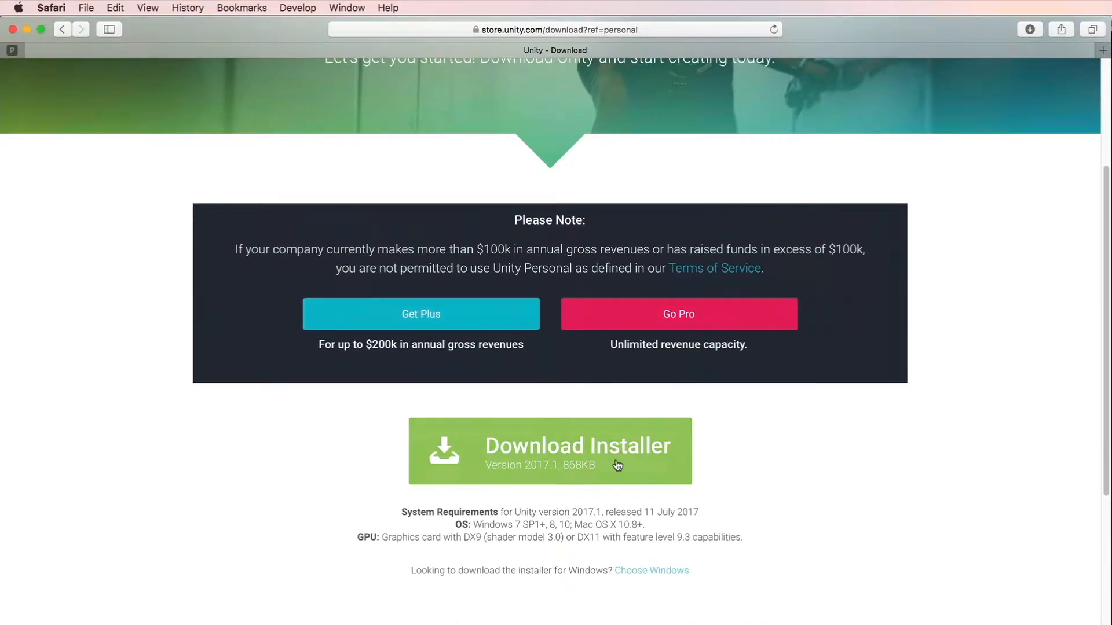
Download and launch the Unity 2017.1 Download Assistant, then accept its license agreement
click(548, 450)
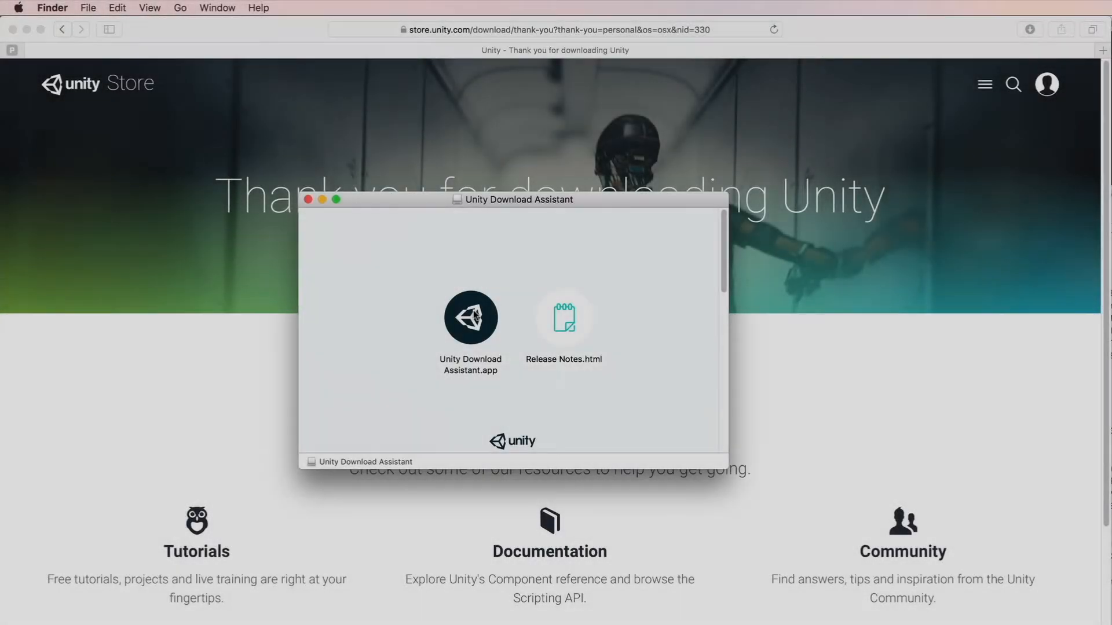
click(471, 318)
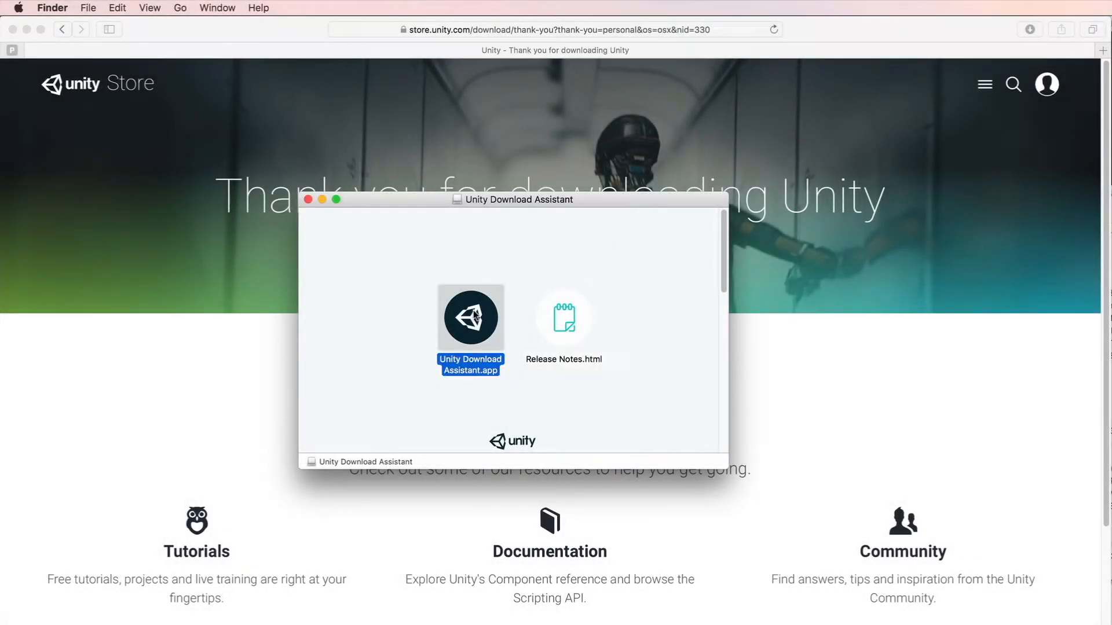
double_click(471, 317)
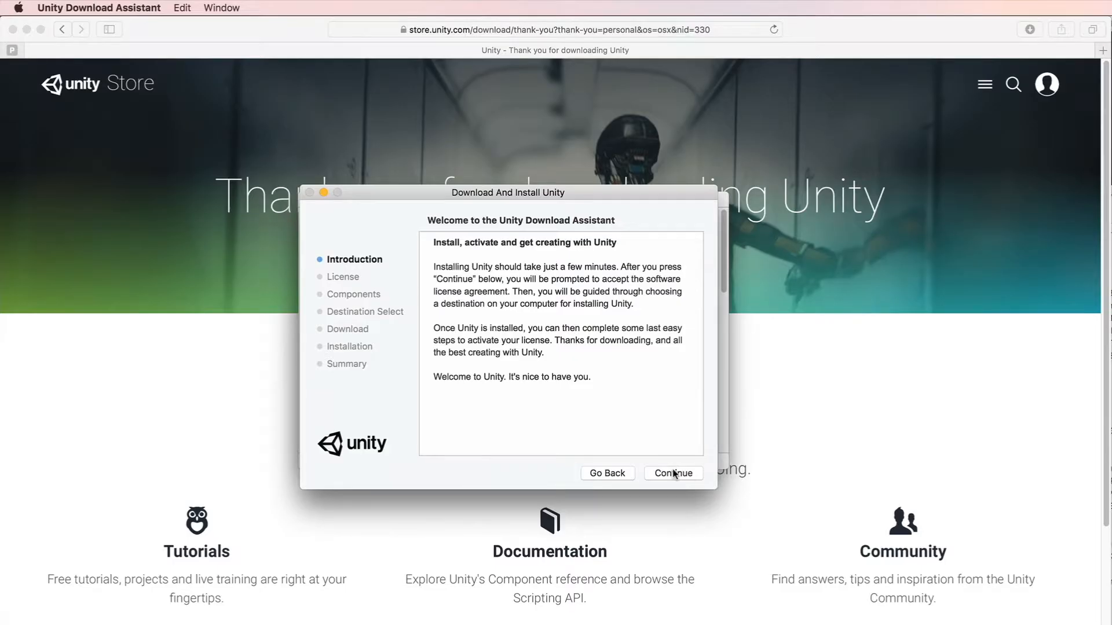
click(672, 473)
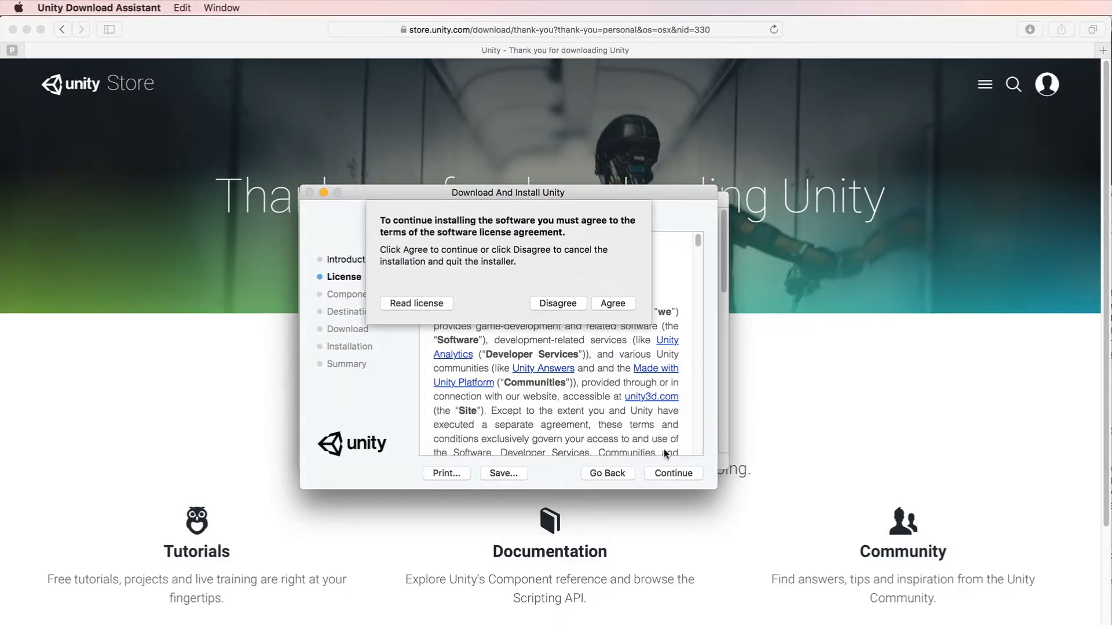
click(612, 303)
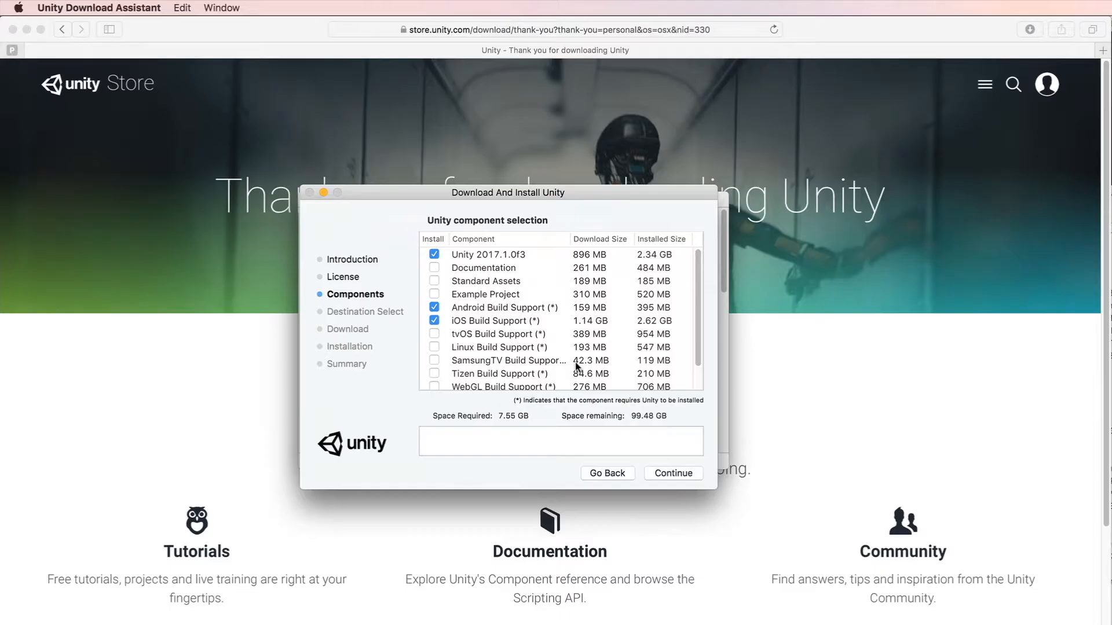
mouse_move(467, 314)
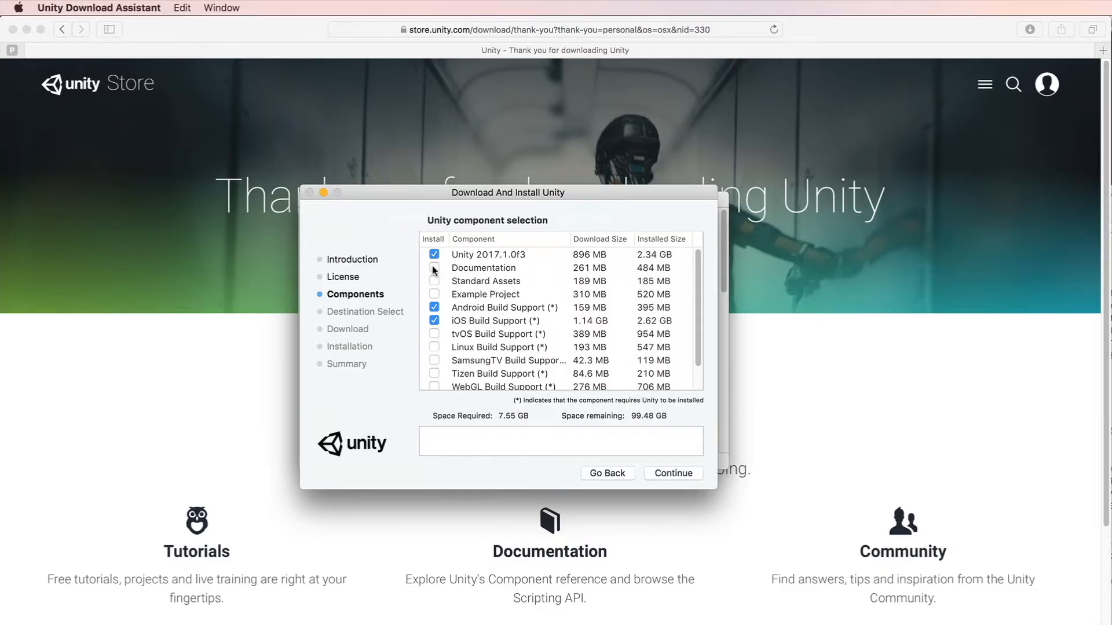
Add Documentation, Standard Assets and Example Project to the install components and continue
click(435, 280)
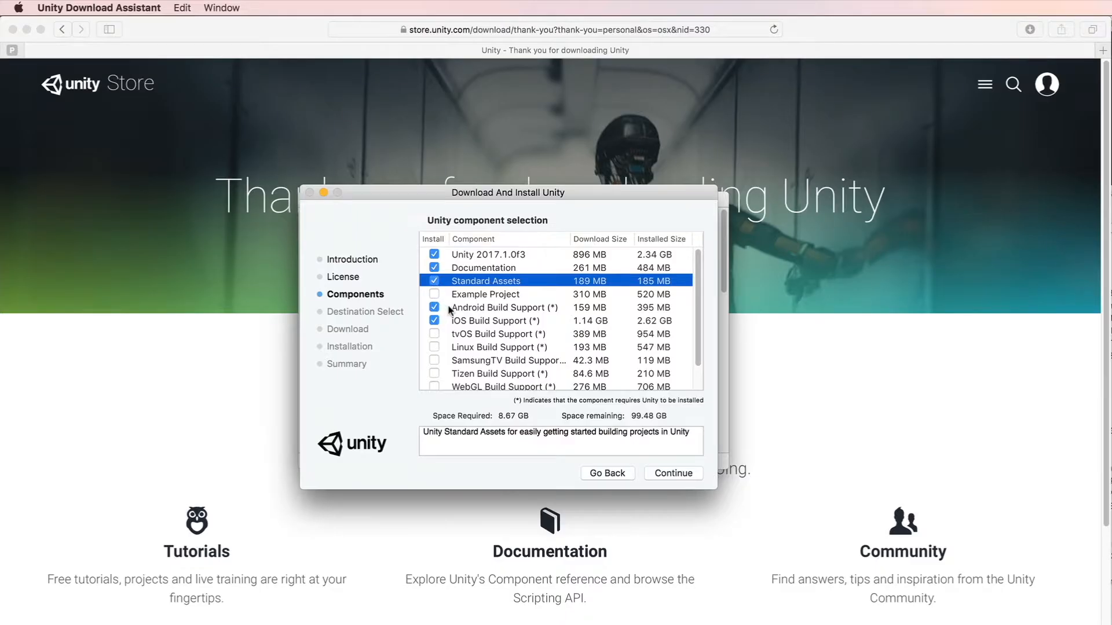
click(434, 294)
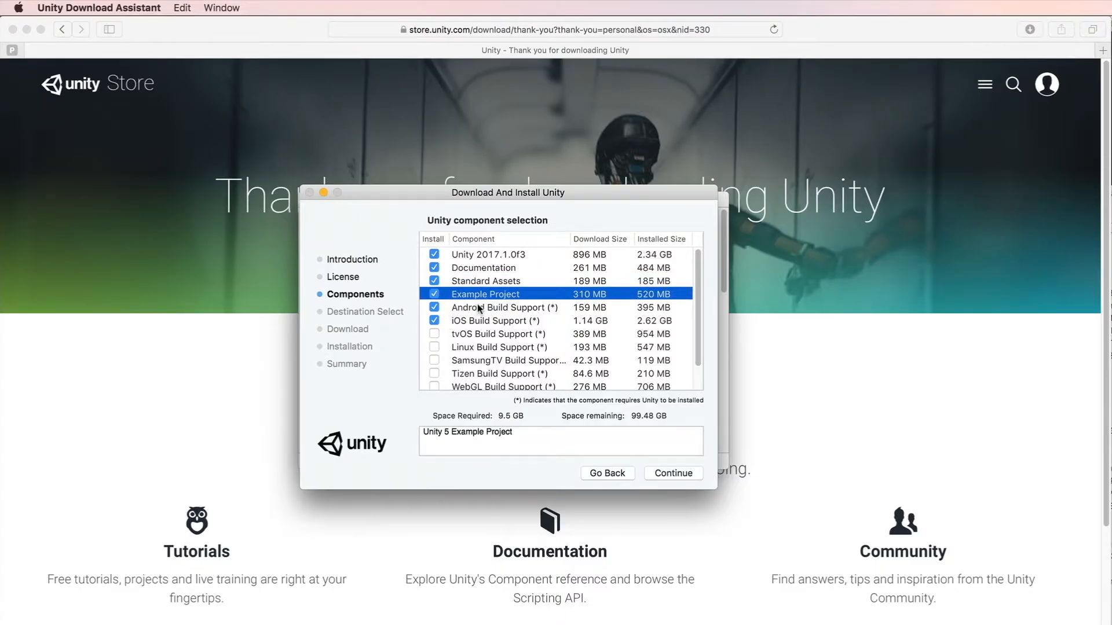
scroll(down, 3)
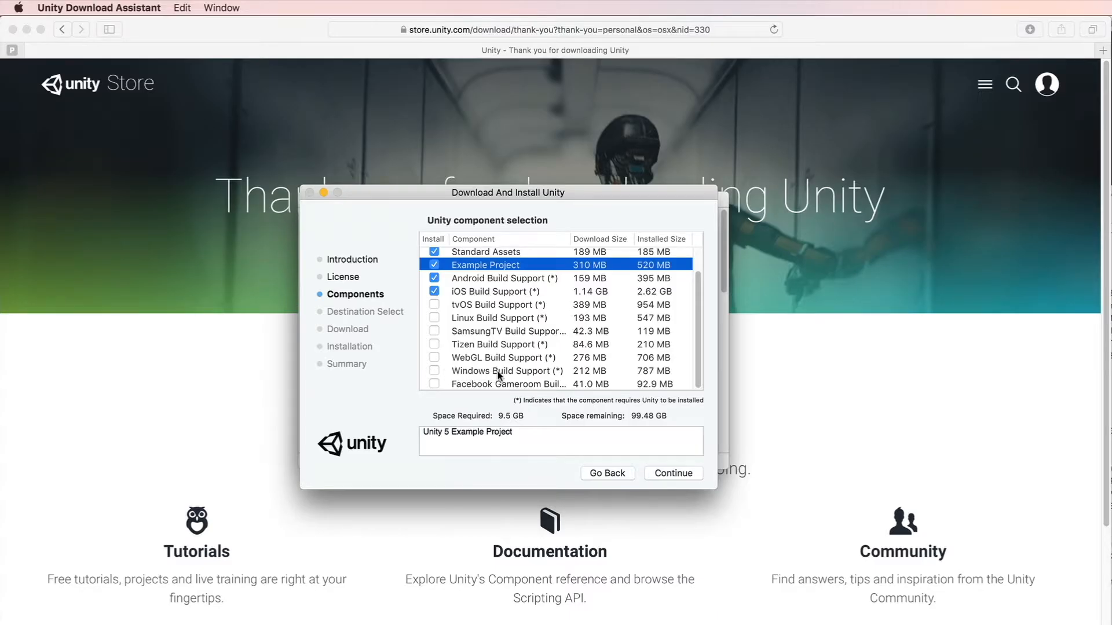
mouse_move(531, 374)
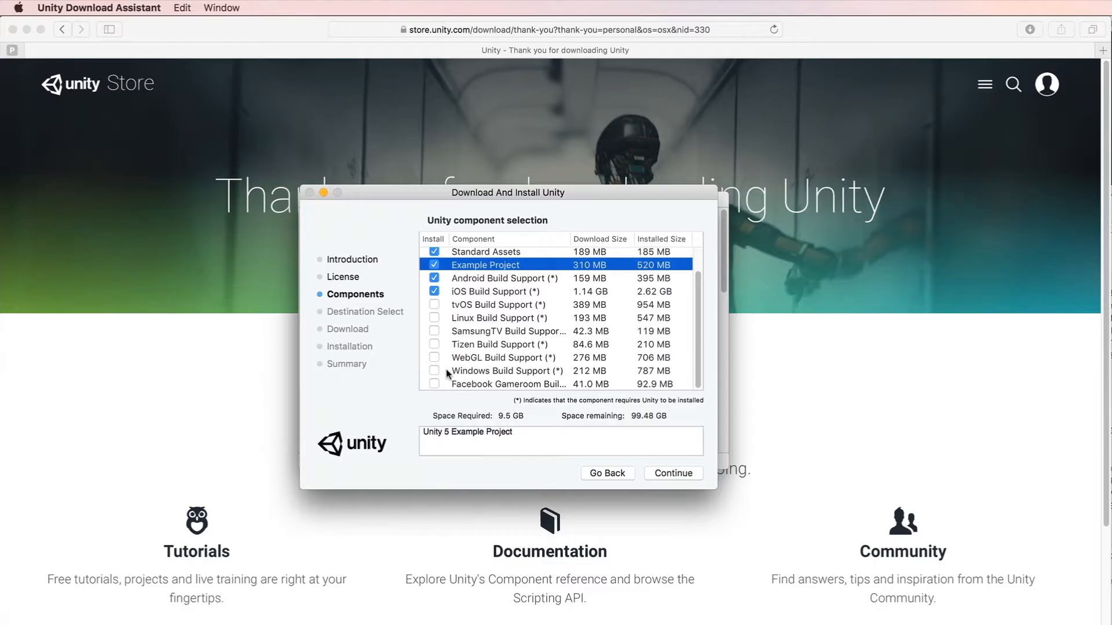
click(672, 472)
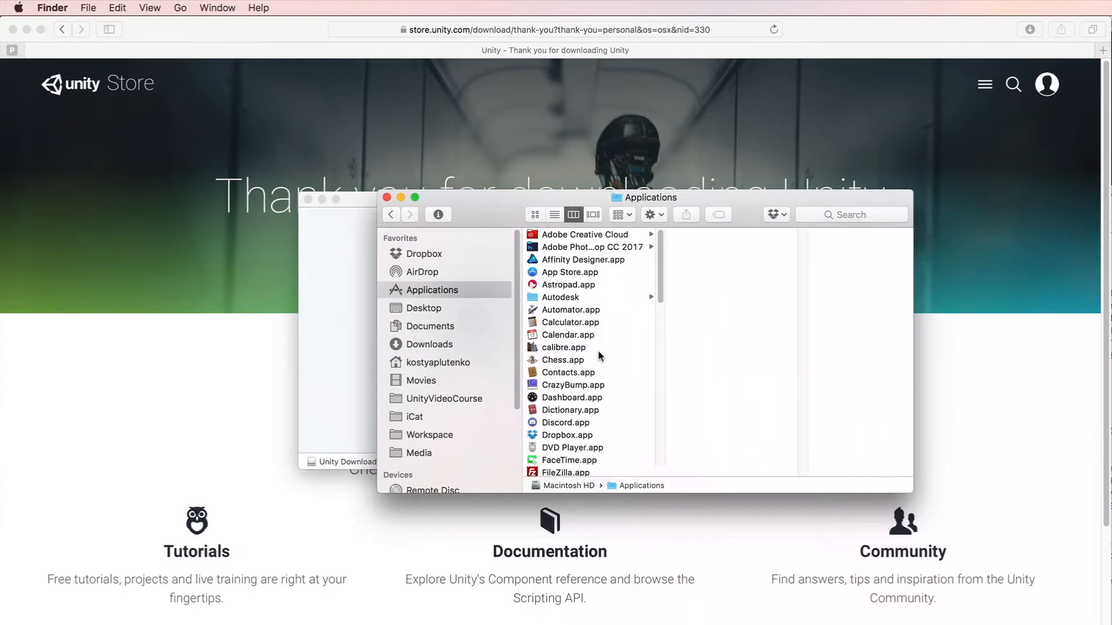
Launch the newly installed Unity.app from the Applications folder
scroll(down, 3)
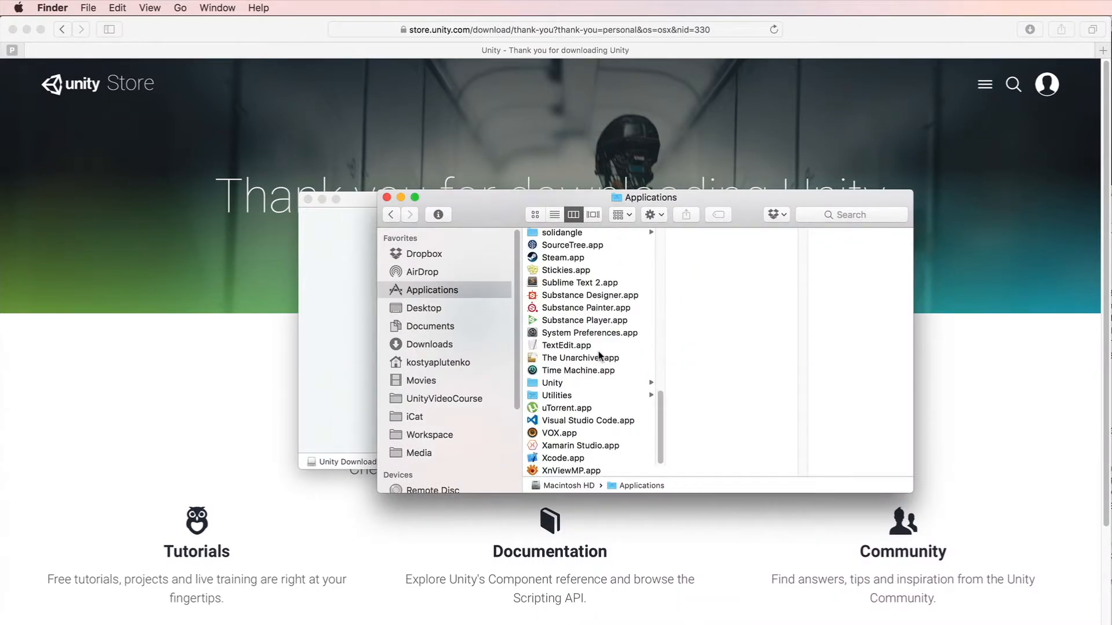
click(551, 383)
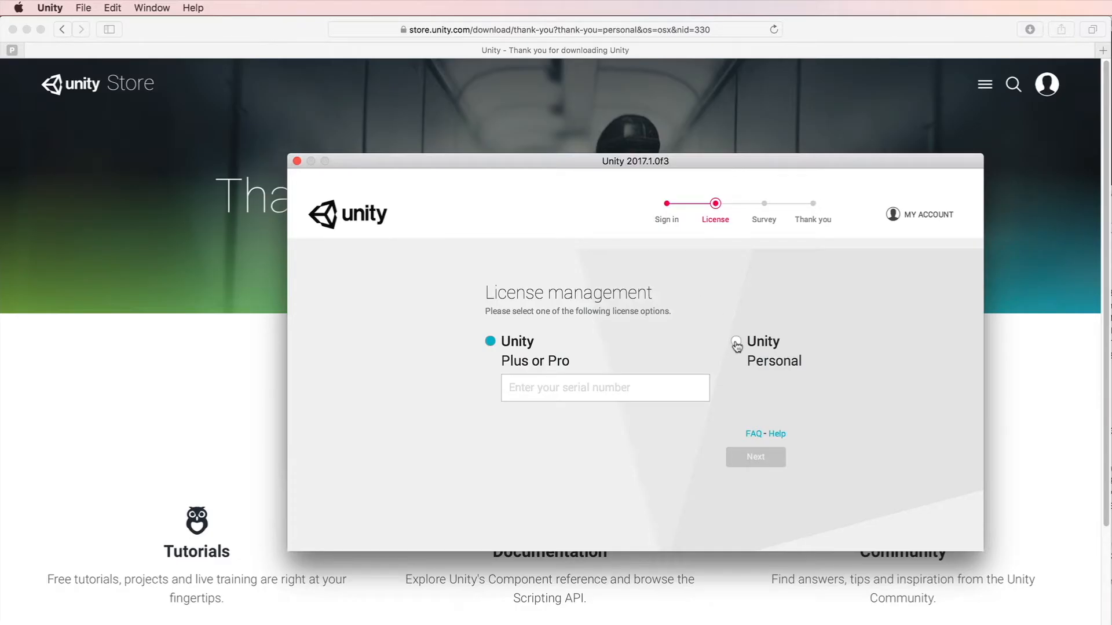
Activate a Unity Personal license for non-professional use and start using Unity
click(736, 342)
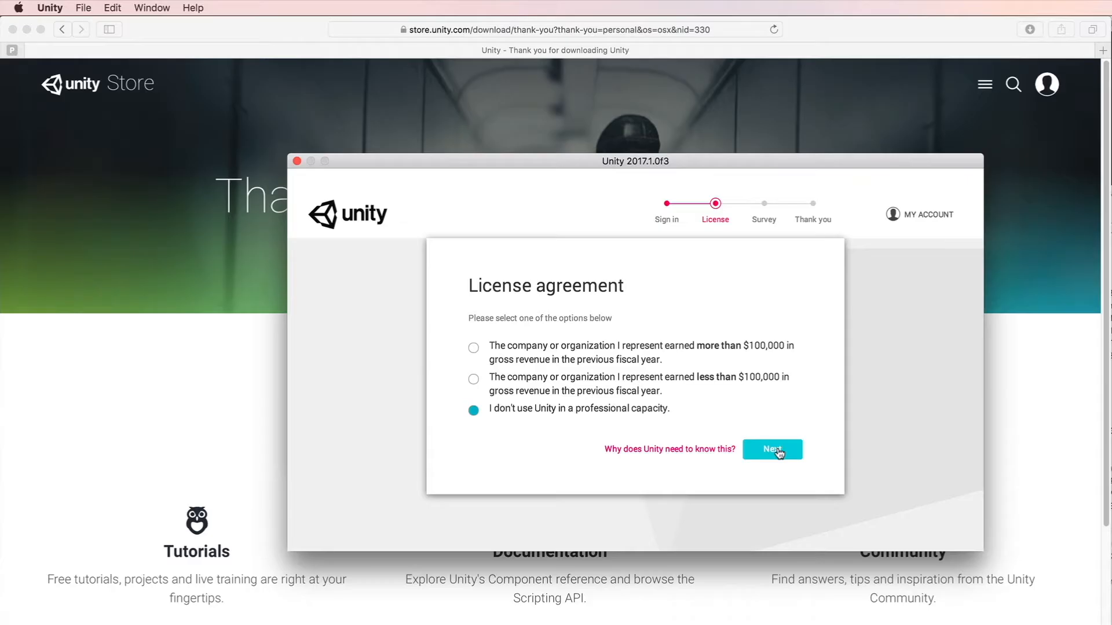
click(771, 449)
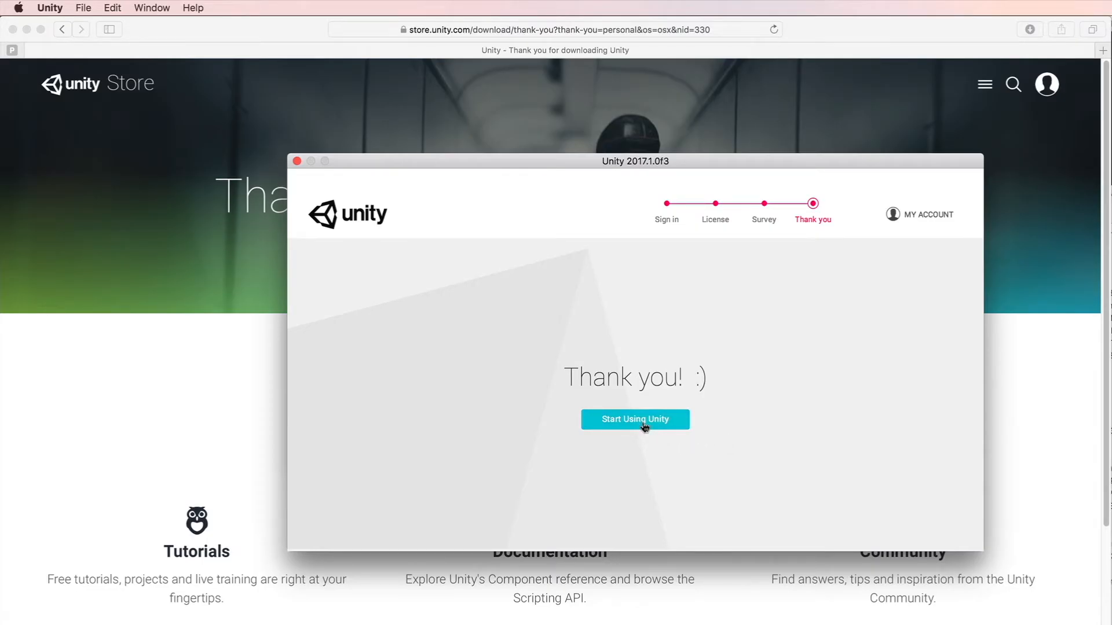
click(634, 419)
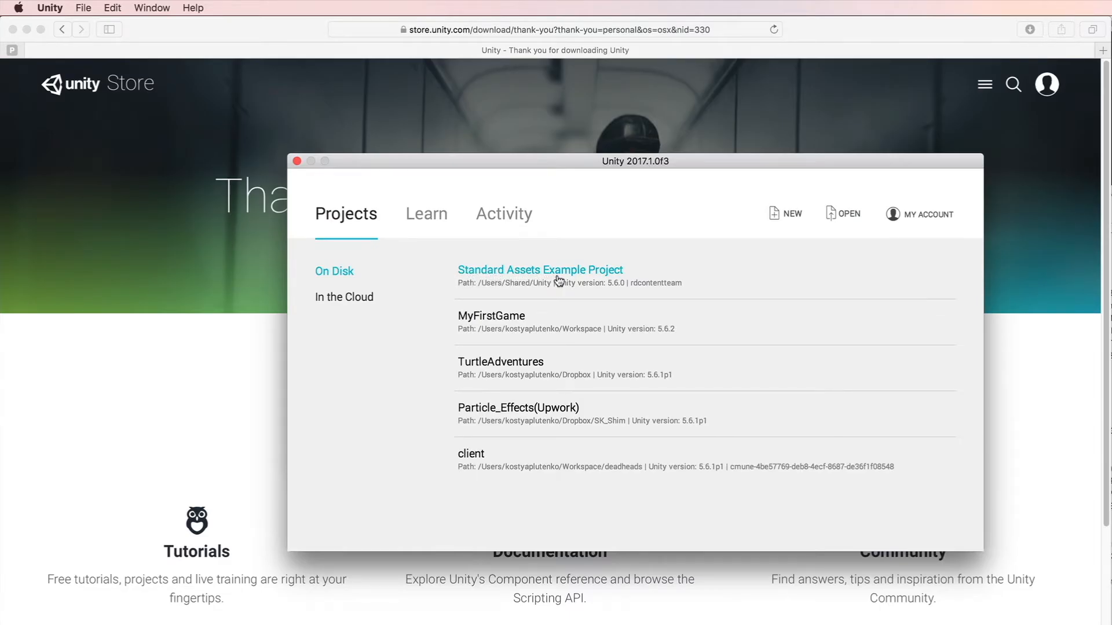
mouse_move(603, 277)
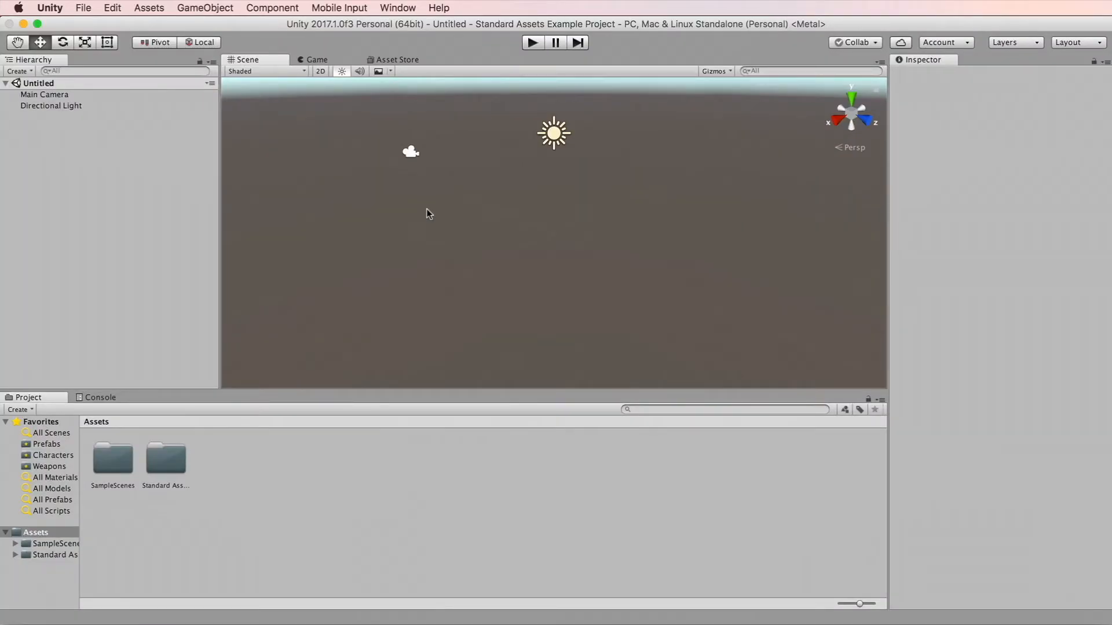
mouse_move(328, 128)
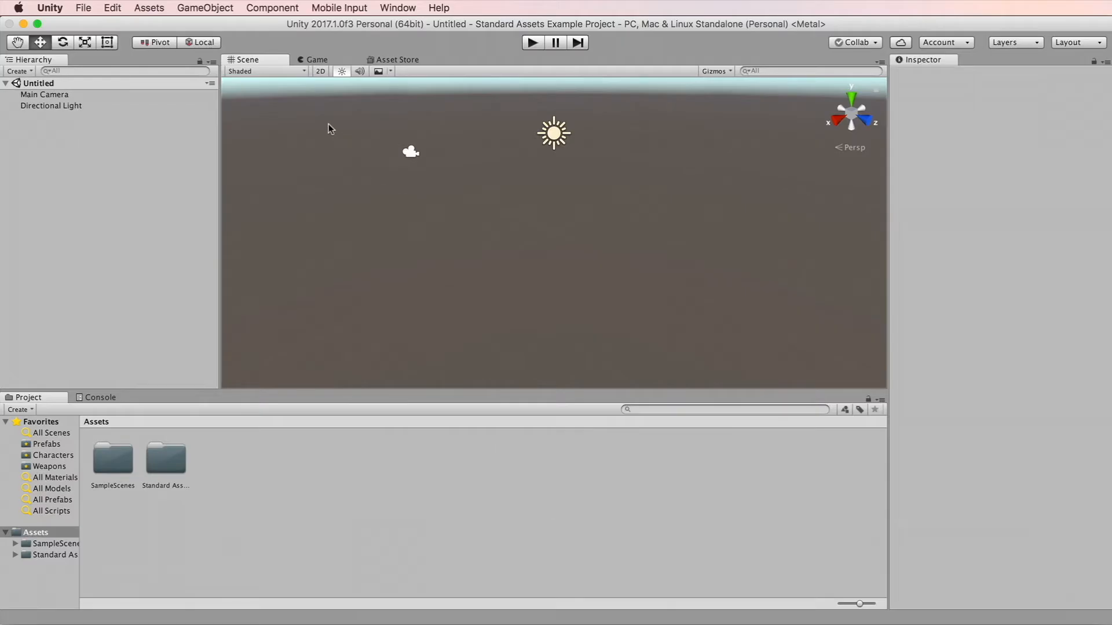
mouse_move(316, 69)
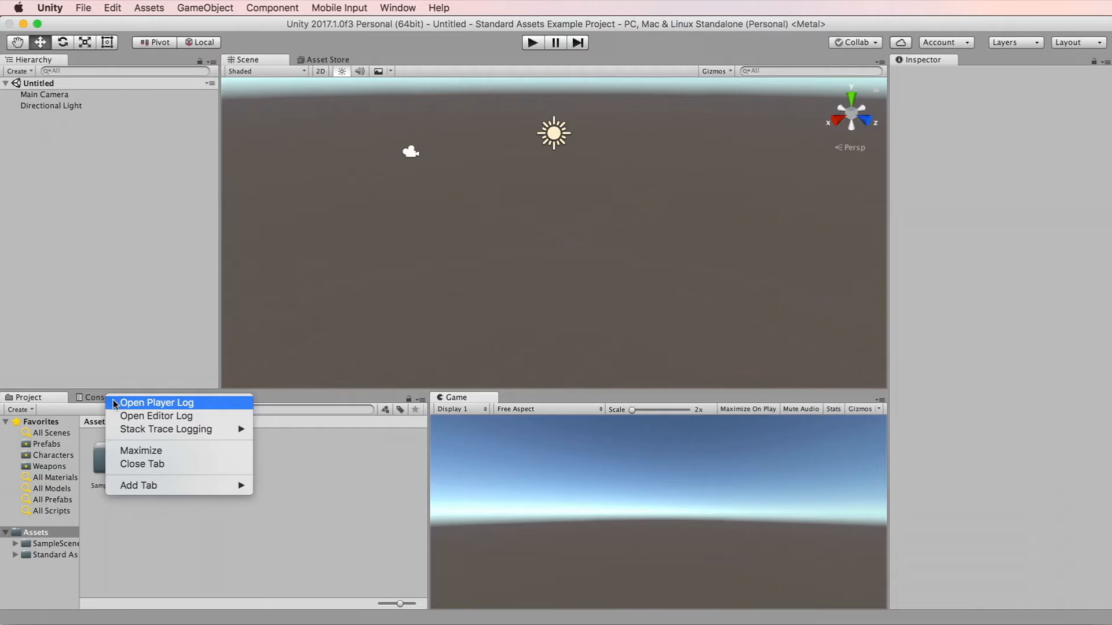
Revert all editor window layouts to factory settings via Layout > Revert Factory Settings
click(141, 463)
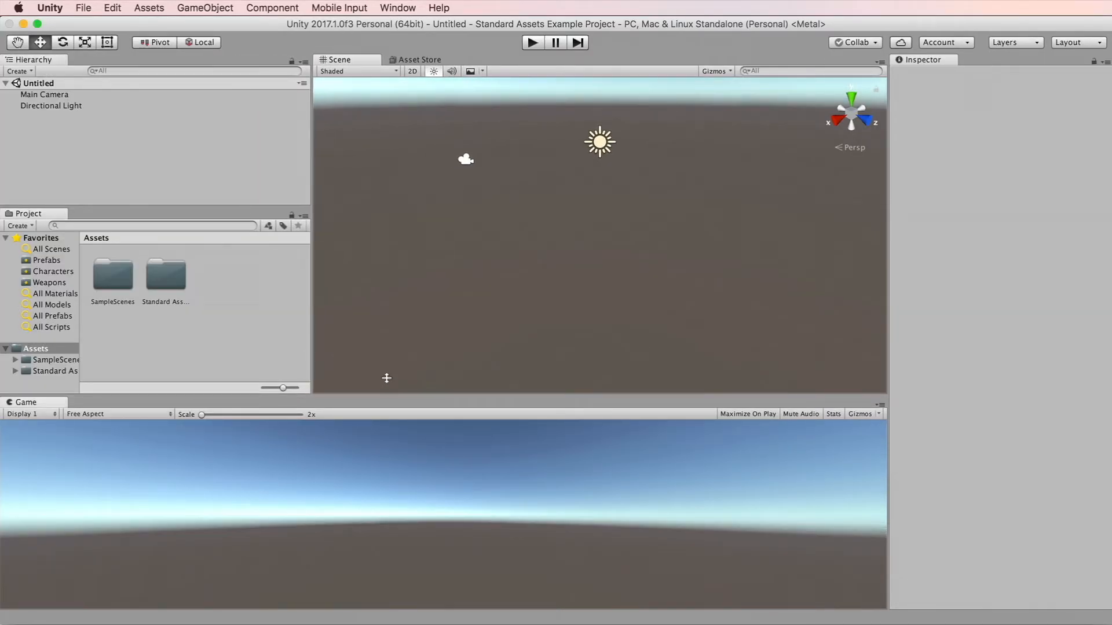
mouse_move(811, 294)
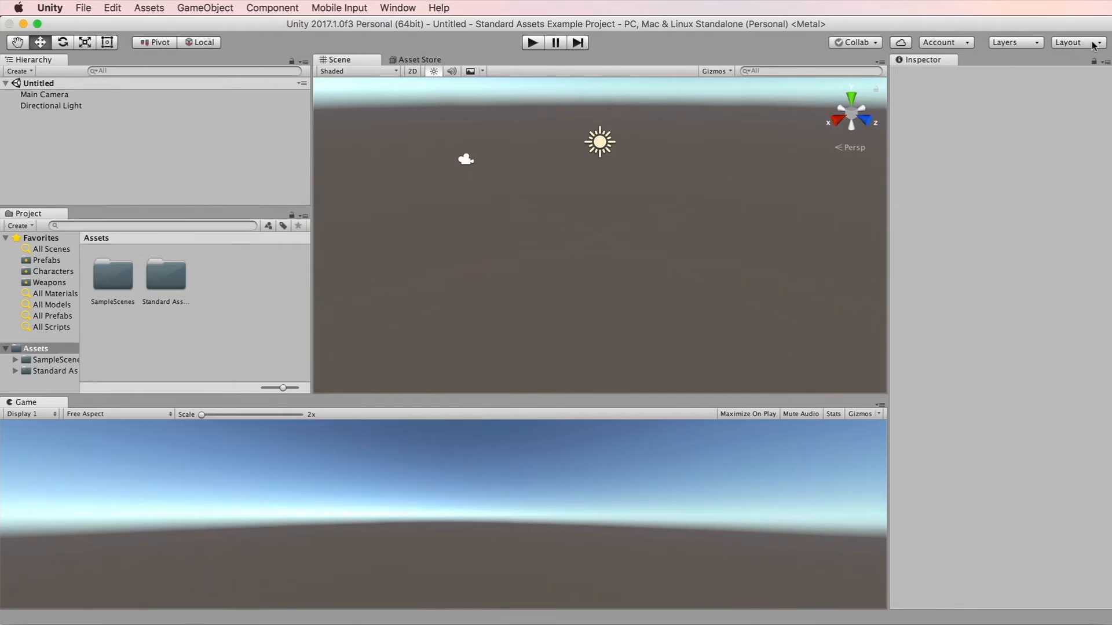
click(1069, 42)
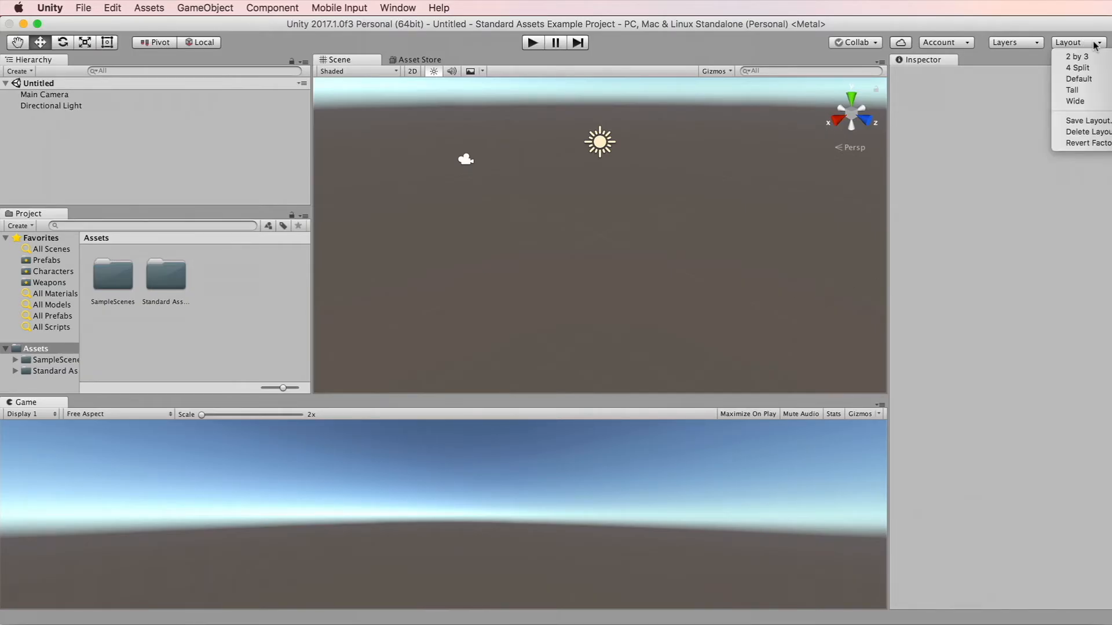
mouse_move(1084, 143)
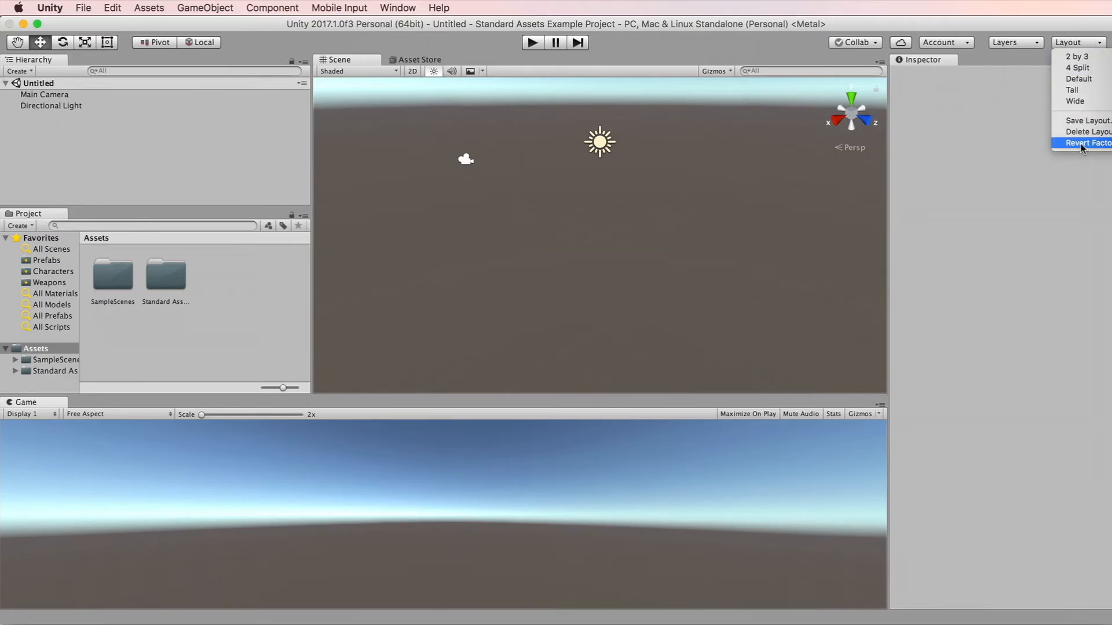
click(1085, 142)
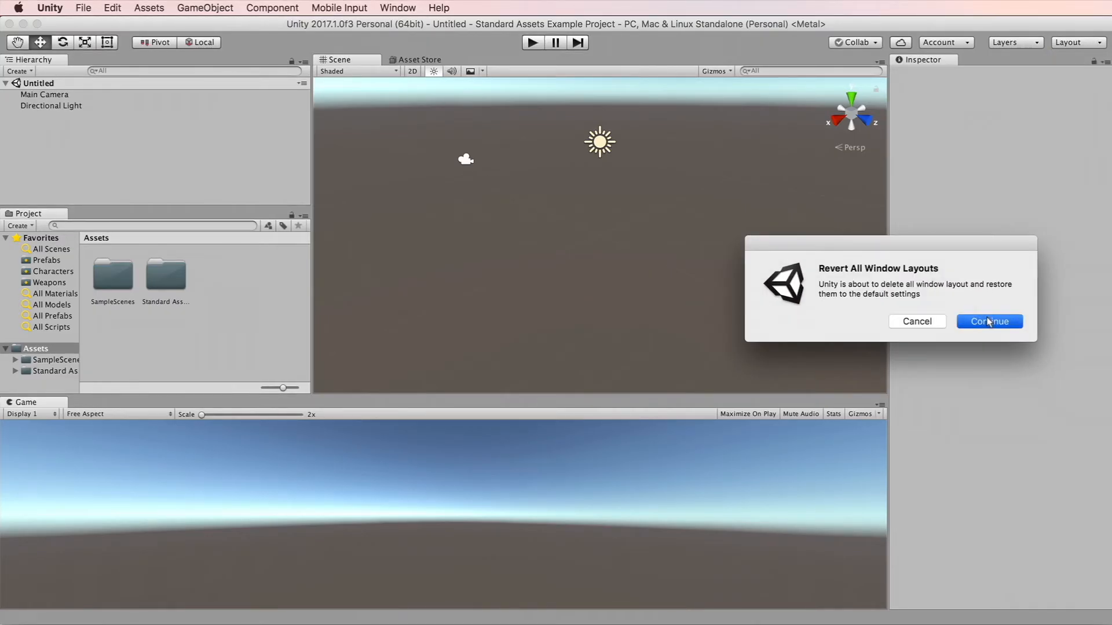
click(988, 321)
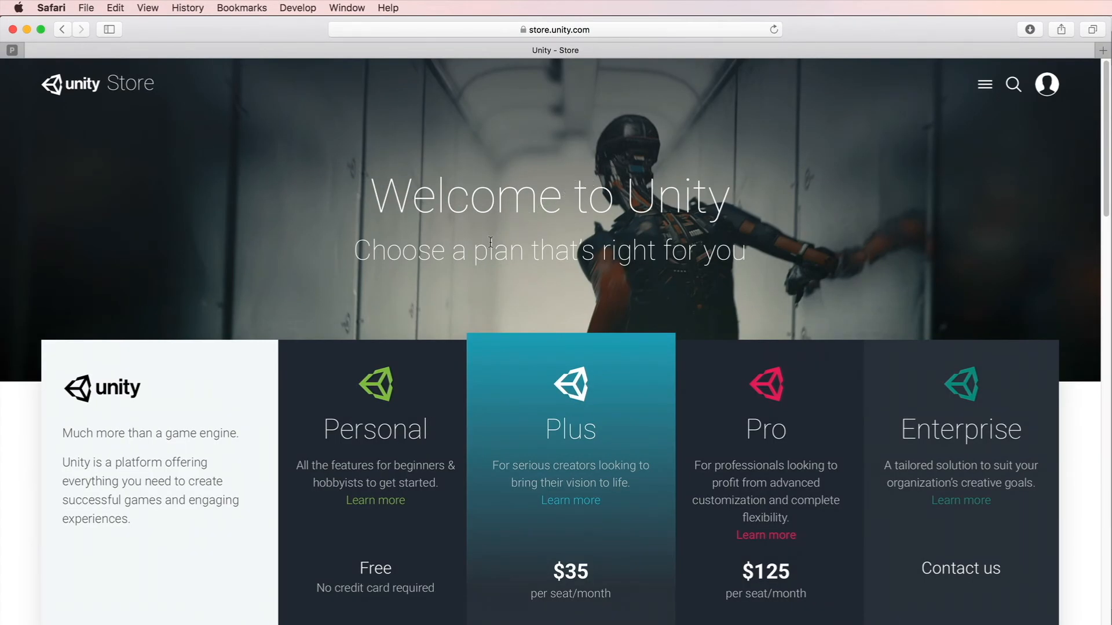
Follow the Patch releases link under Resources to the Unity QA patch list
scroll(down, 3)
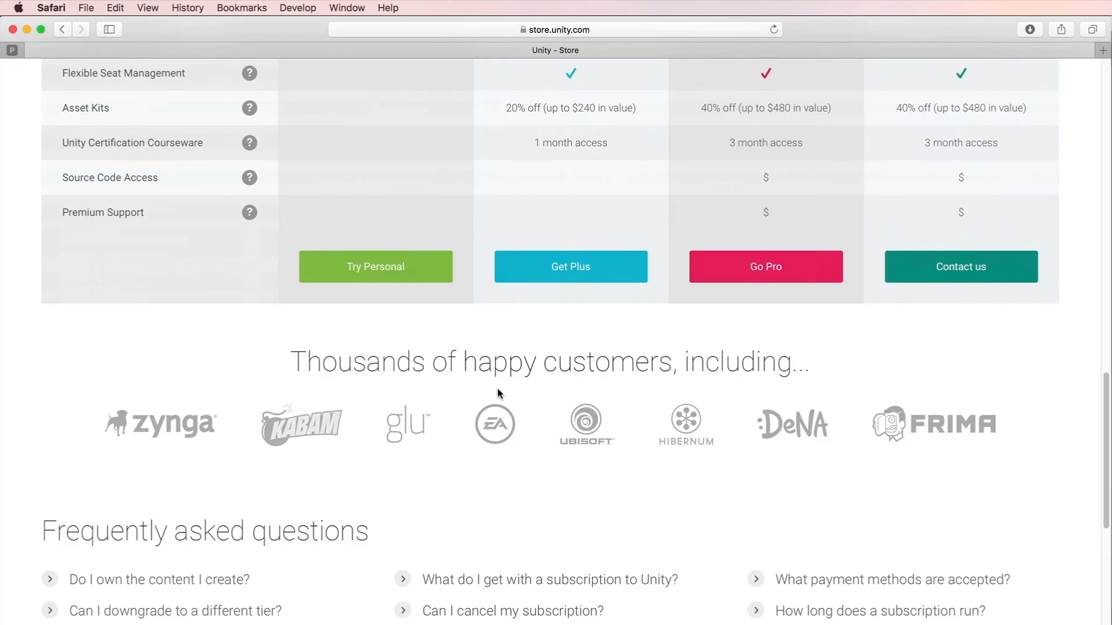
scroll(down, 3)
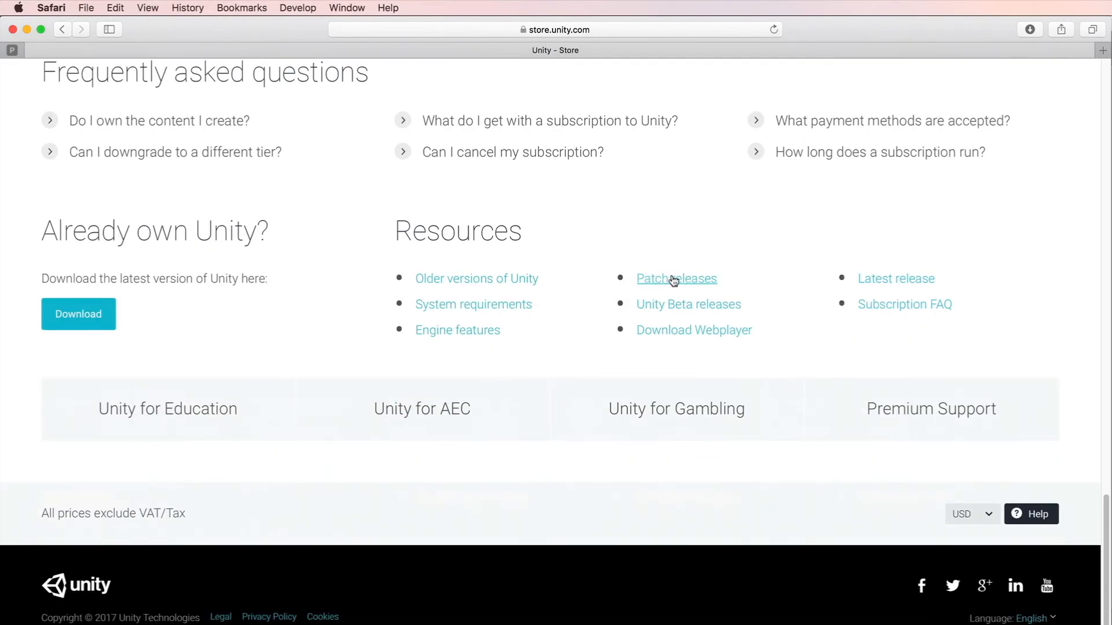
click(675, 278)
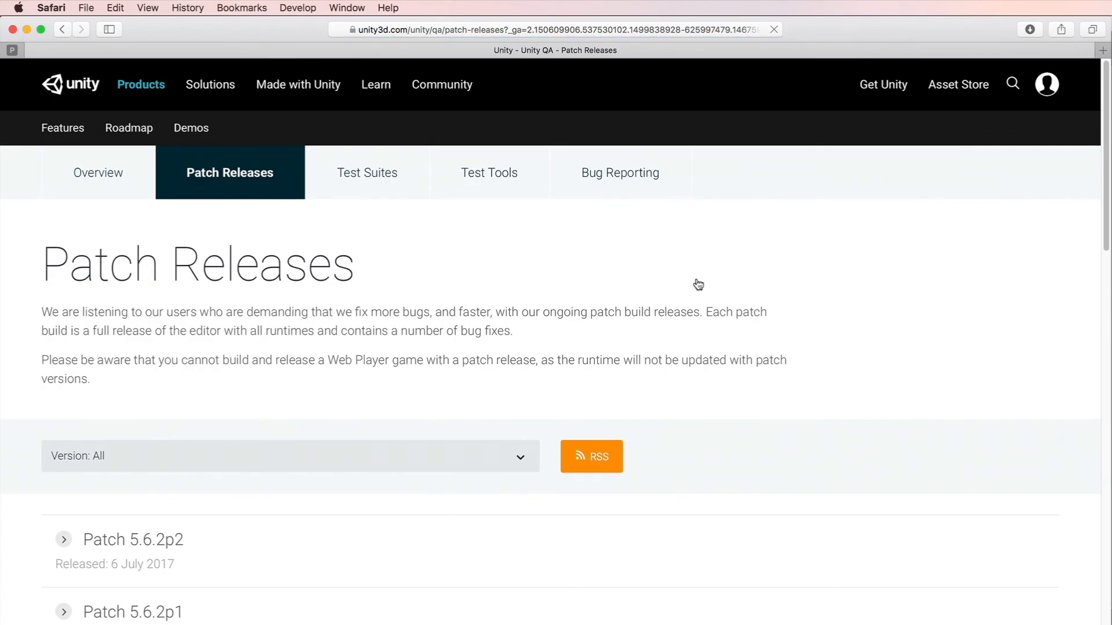
scroll(down, 3)
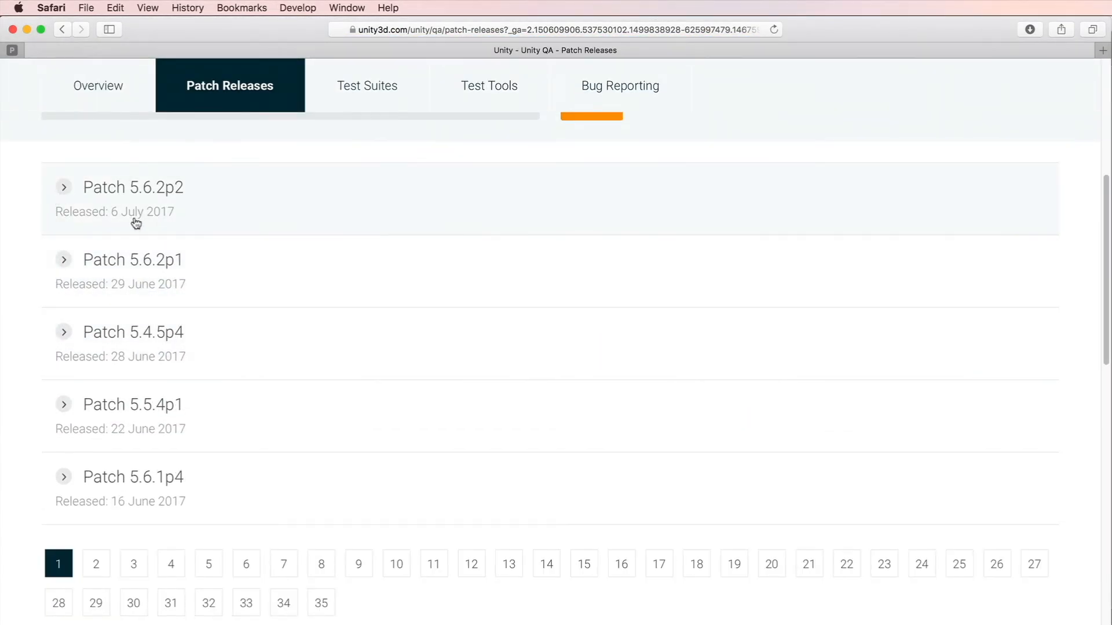
mouse_move(154, 220)
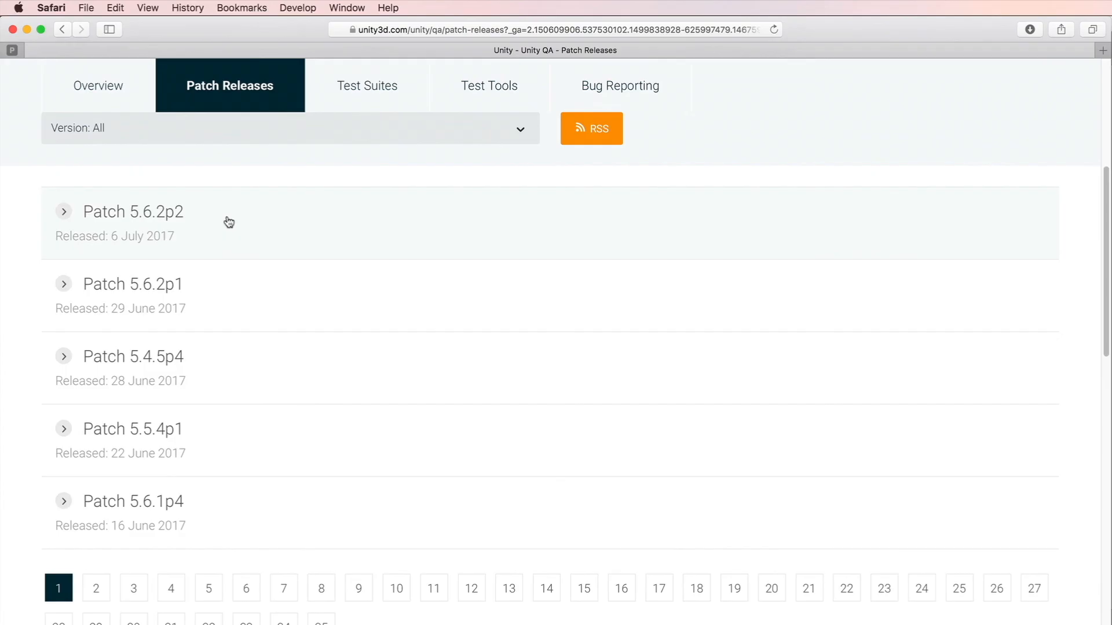
mouse_move(842, 159)
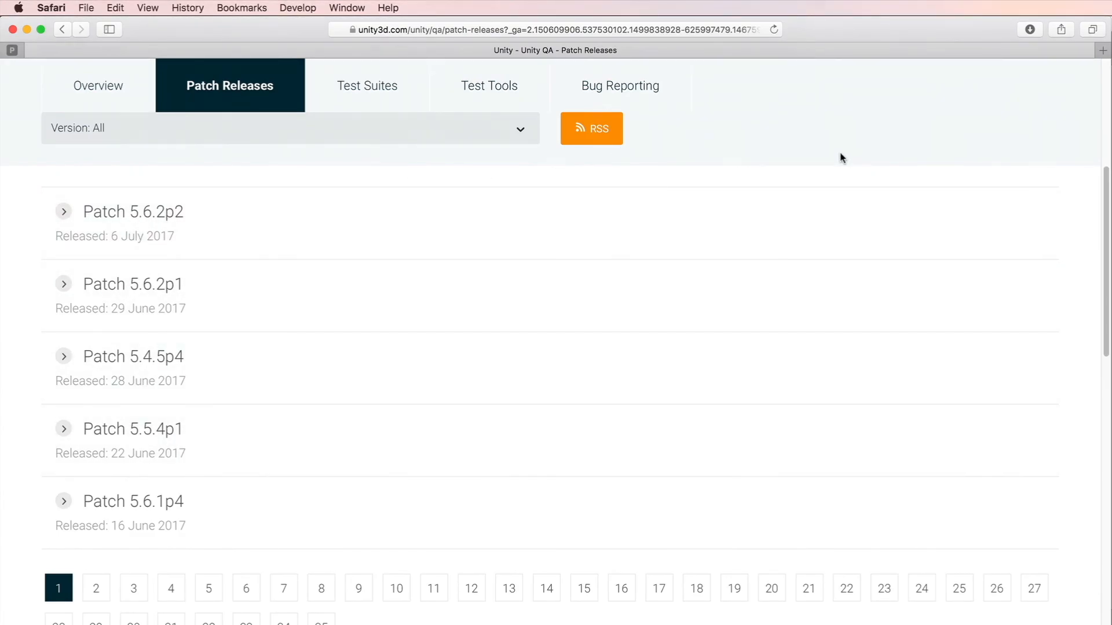